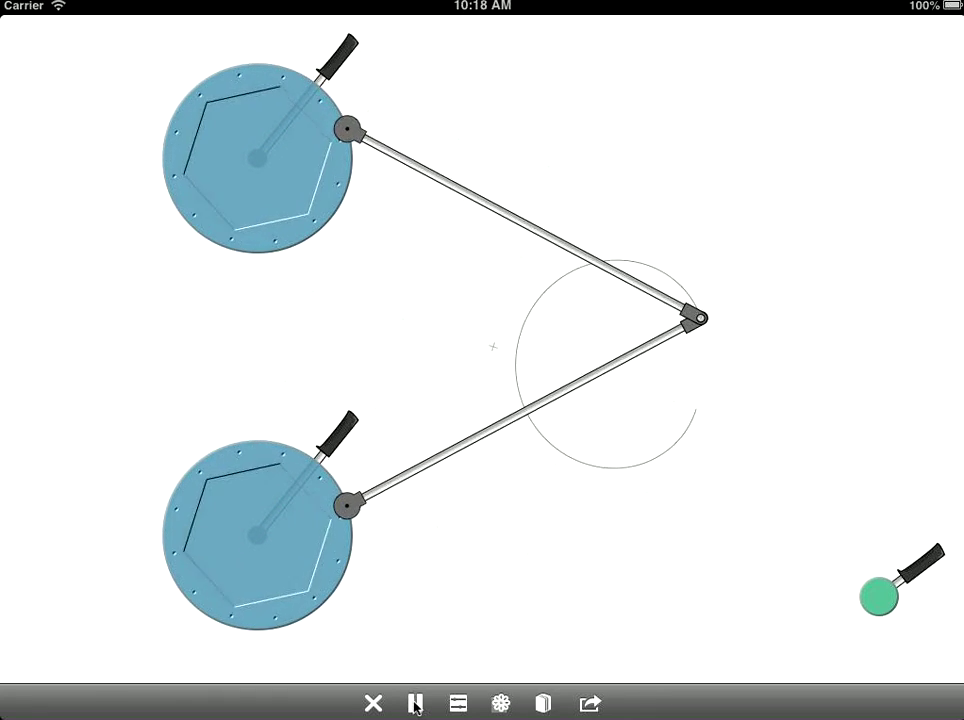
# Resize the gears (top small, bottom large) and move the pen joint out to the right.
pyautogui.click(416, 704)
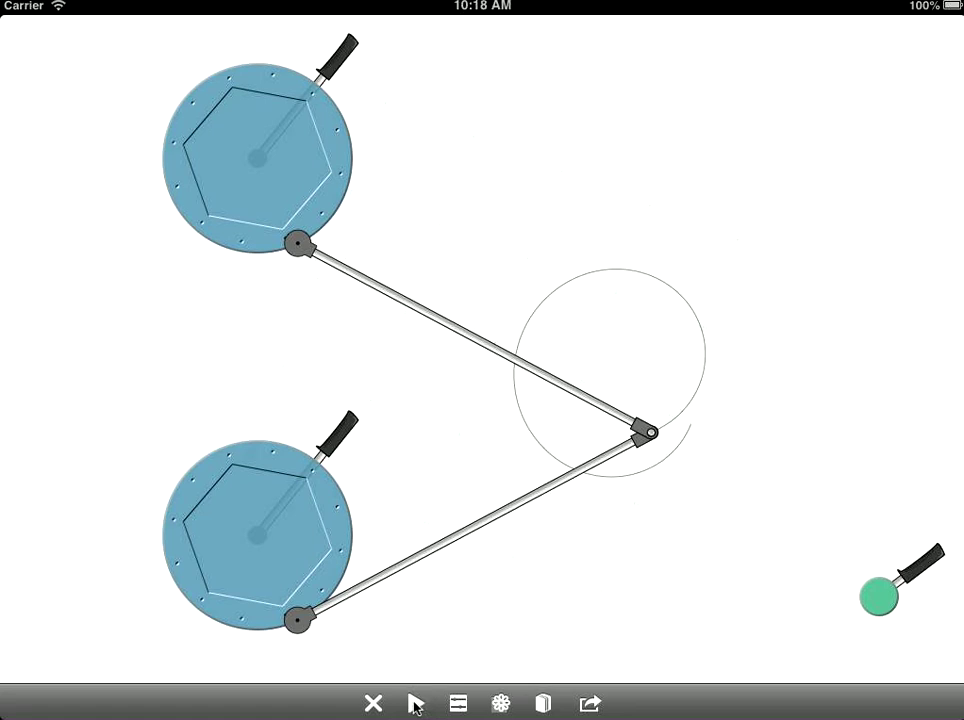
pyautogui.click(416, 704)
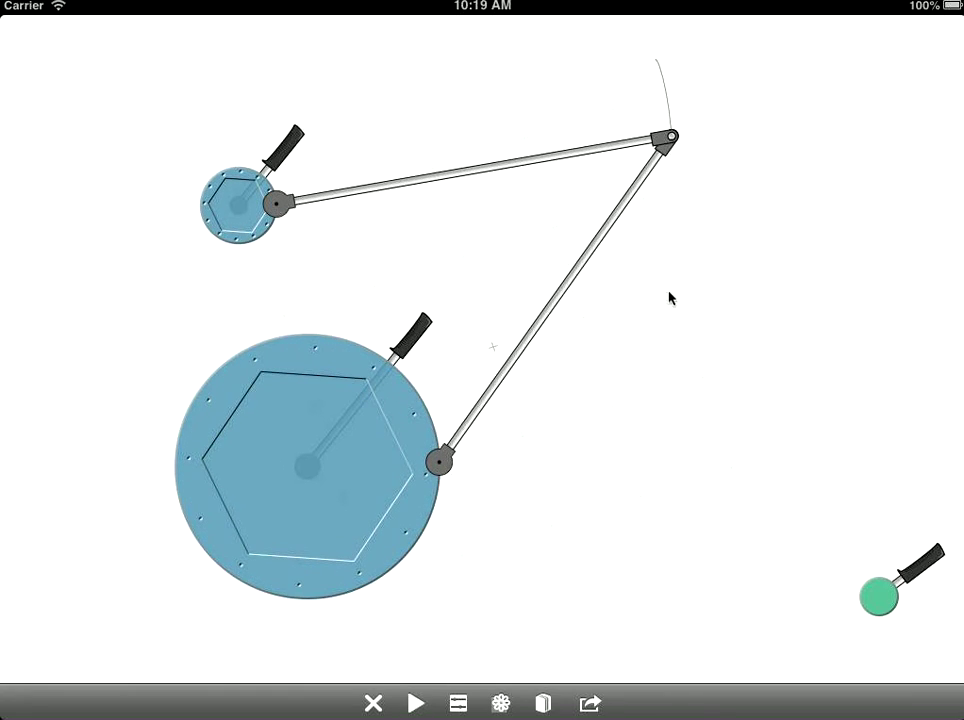
pyautogui.moveTo(670, 138); pyautogui.dragTo(640, 284)
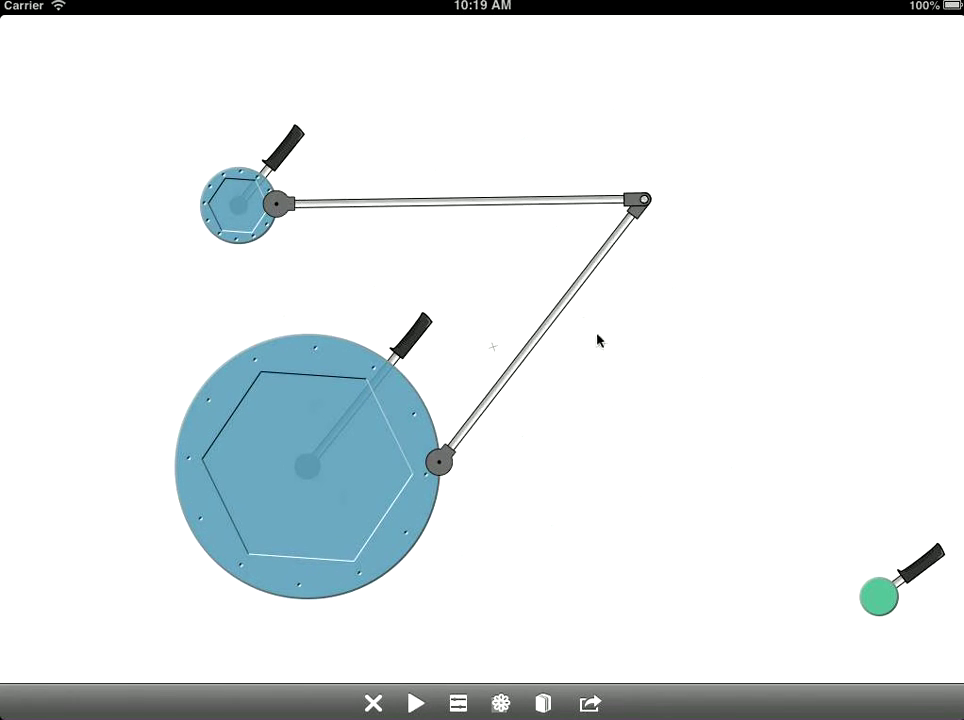
# Start the machine tracing a curve from the reattached arm pivots.
pyautogui.click(416, 704)
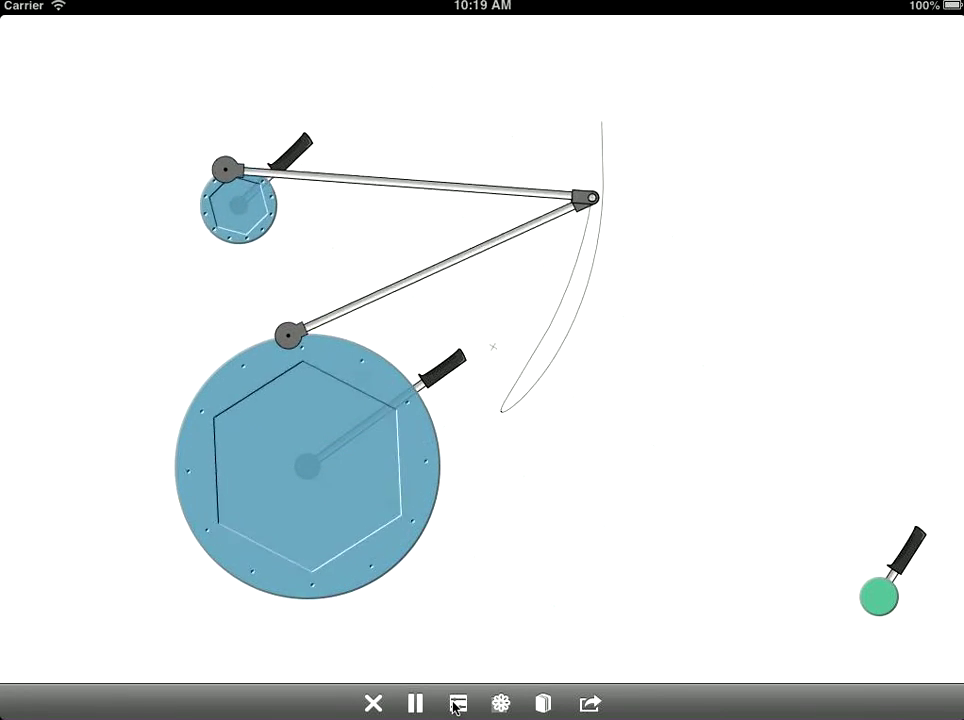
# Raise the drawing speed, turn Quantization ON and complete the dense blue swirl with Close Circle.
pyautogui.click(458, 704)
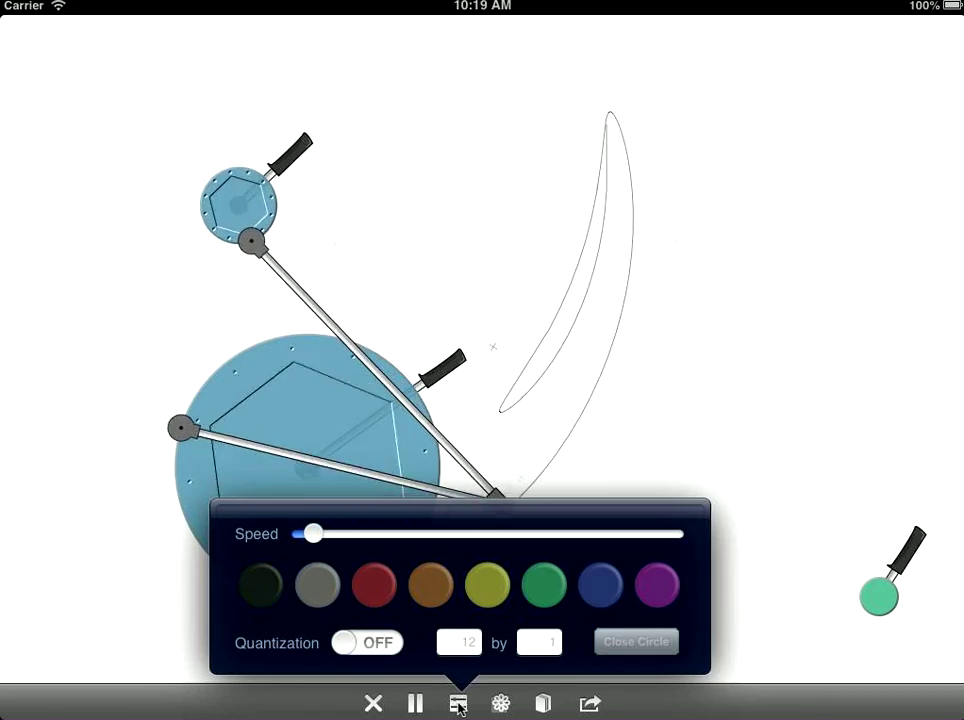
pyautogui.moveTo(312, 532); pyautogui.dragTo(350, 532)
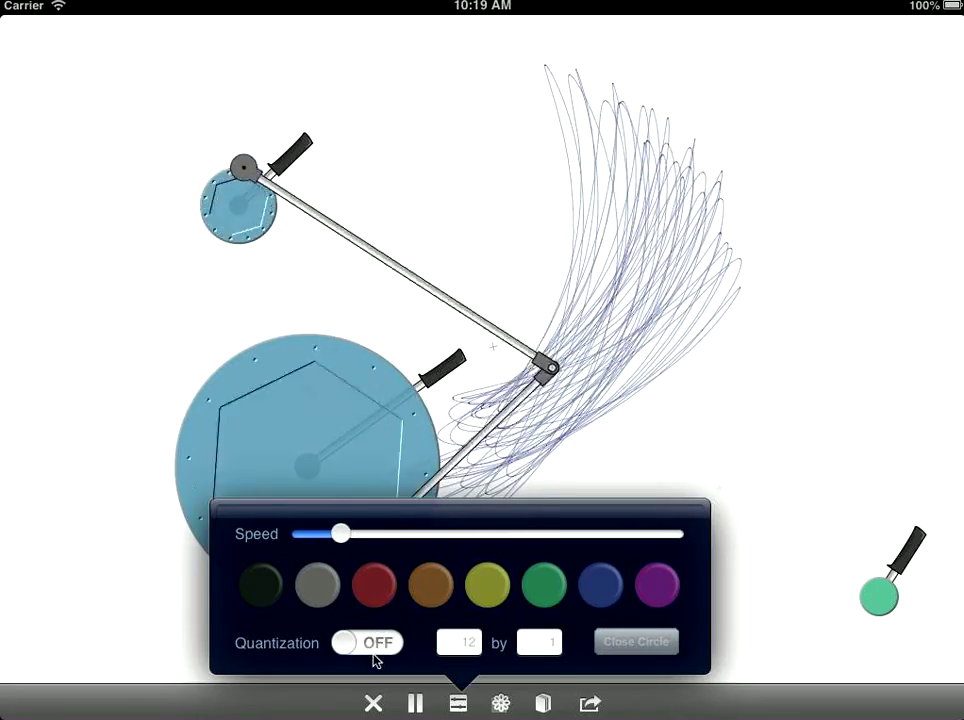
pyautogui.click(368, 642)
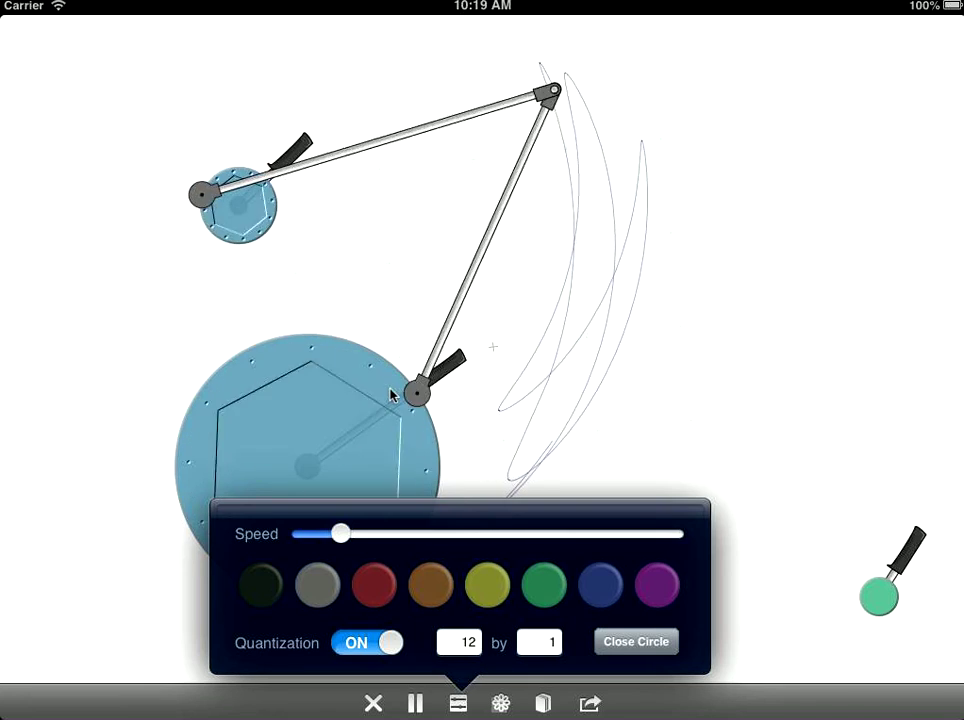
pyautogui.click(414, 704)
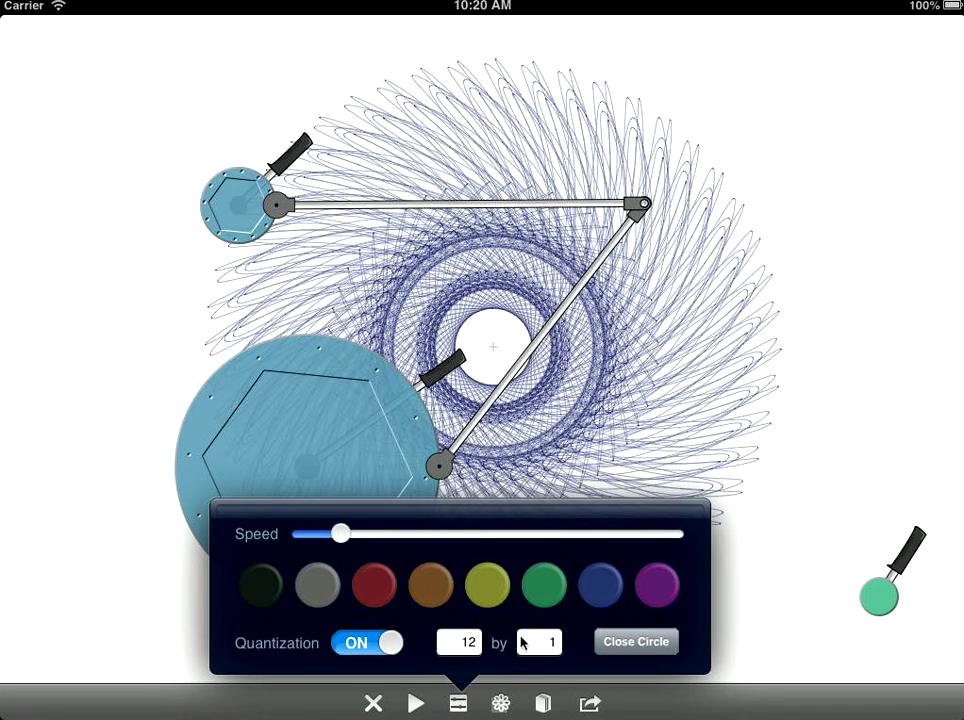
# Close the settings, clear the canvas and trace a new sparse, faint swirl.
pyautogui.click(458, 642)
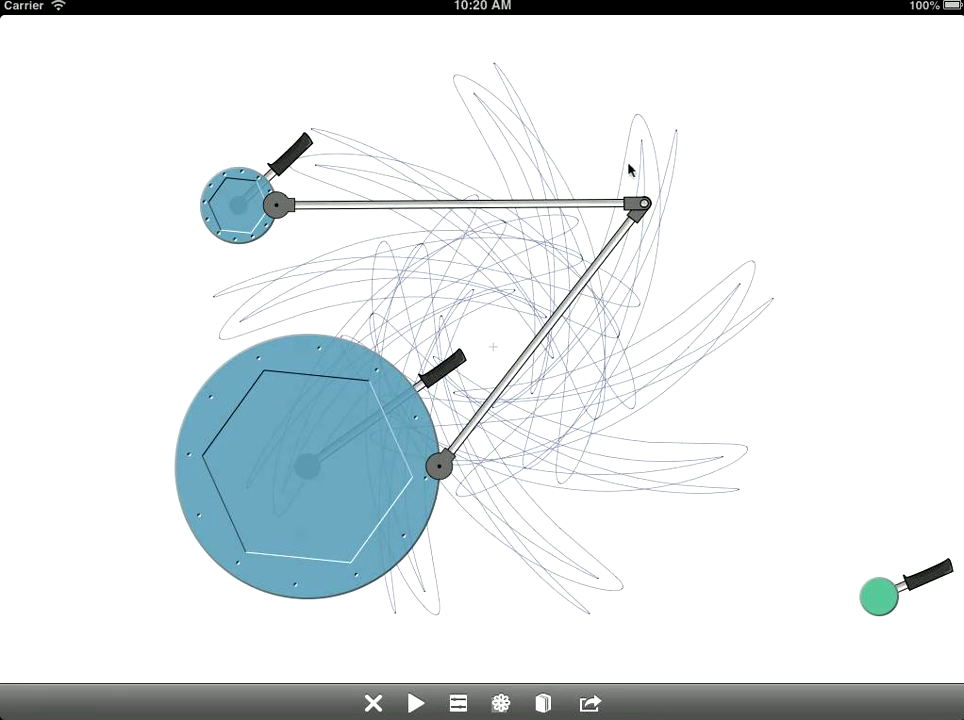
pyautogui.moveTo(644, 210)
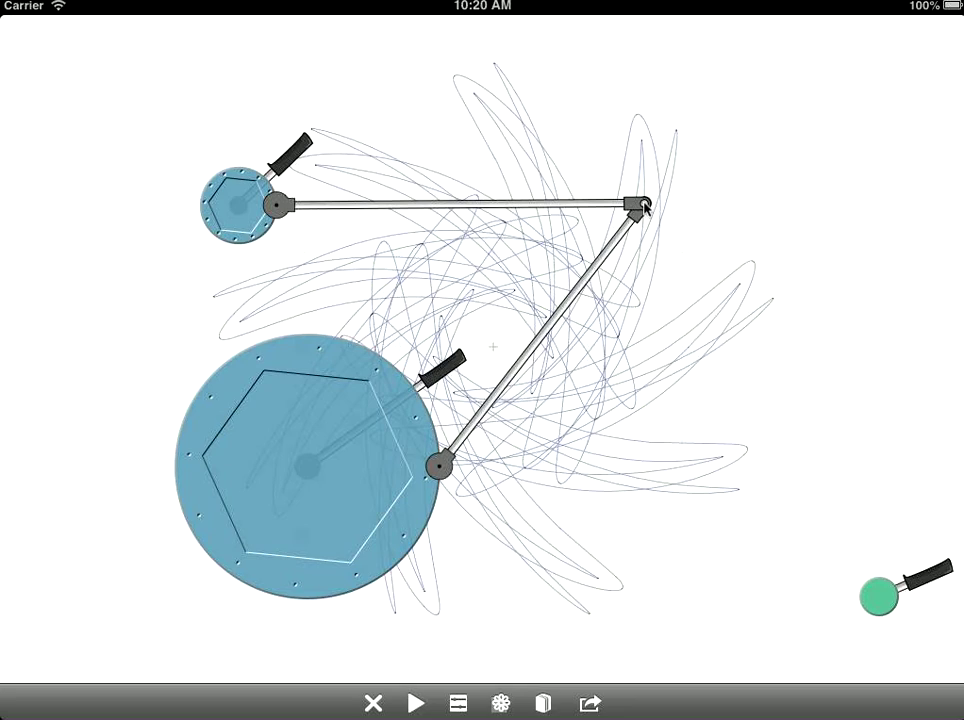
pyautogui.click(640, 204)
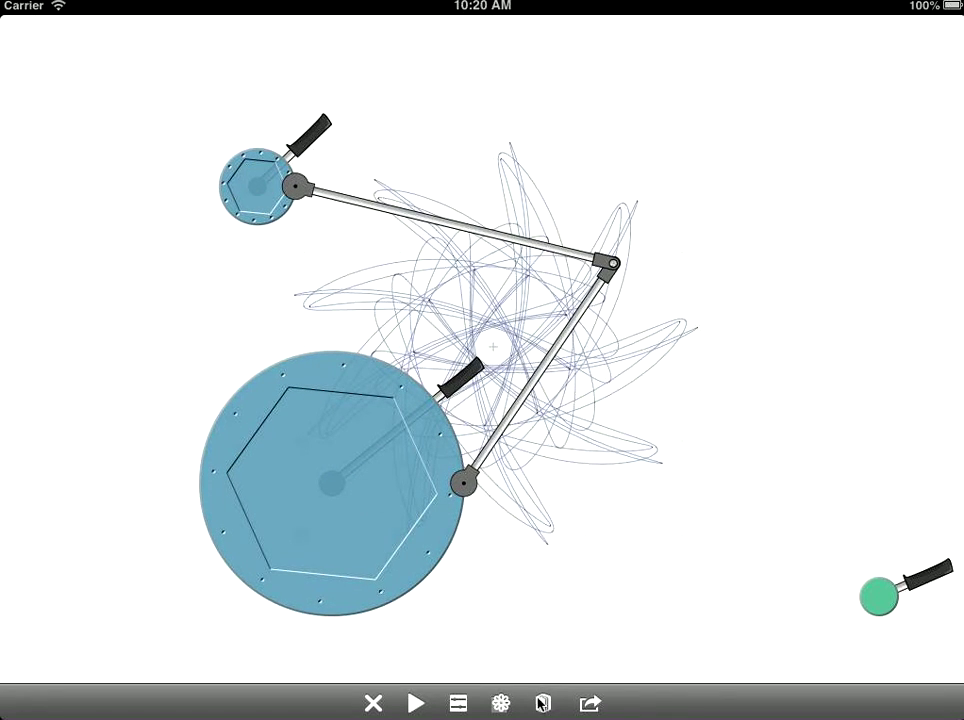
# Load the blue pinwheel preset from the gallery, then bring the preset gallery back up.
pyautogui.click(542, 704)
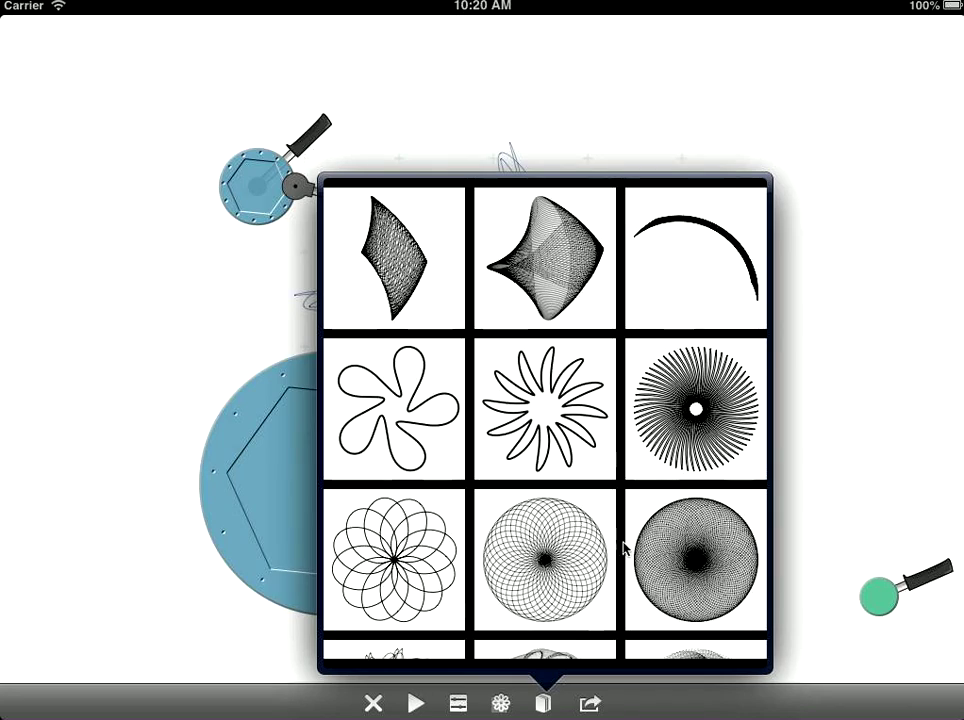
pyautogui.scroll(-3)
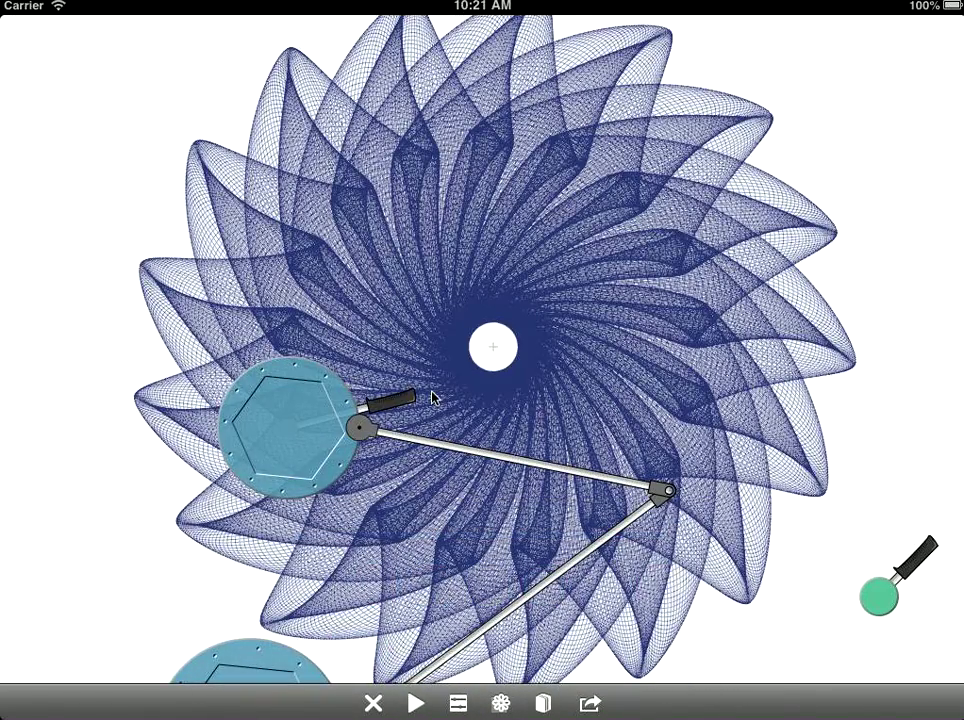
pyautogui.click(542, 704)
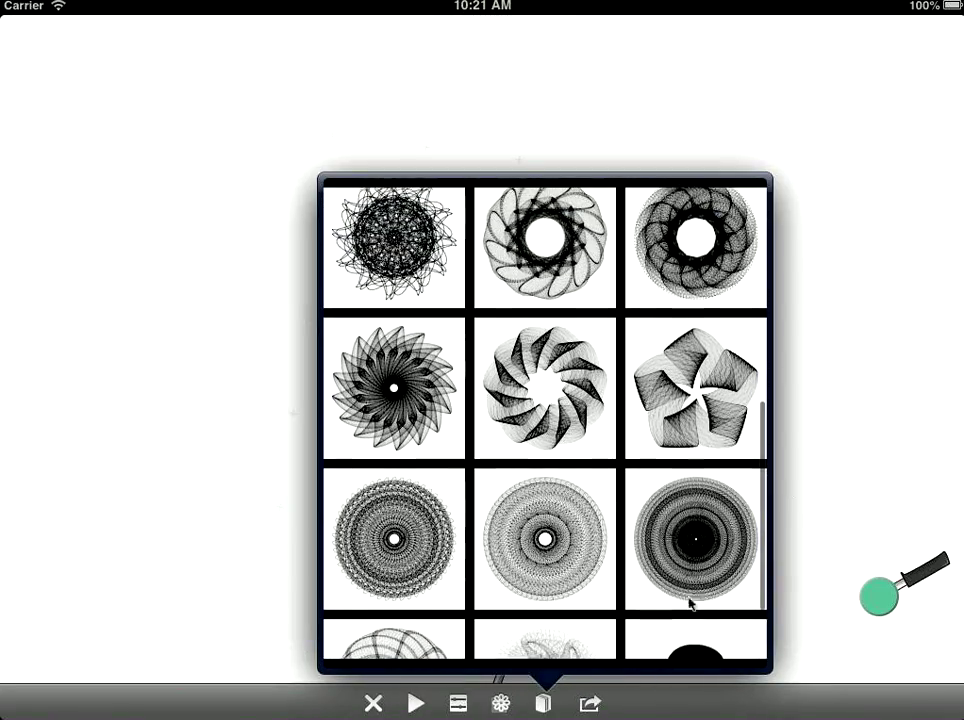
# Load the five-lobed woven rosette preset, hide the machinery and dismiss the export options.
pyautogui.click(416, 704)
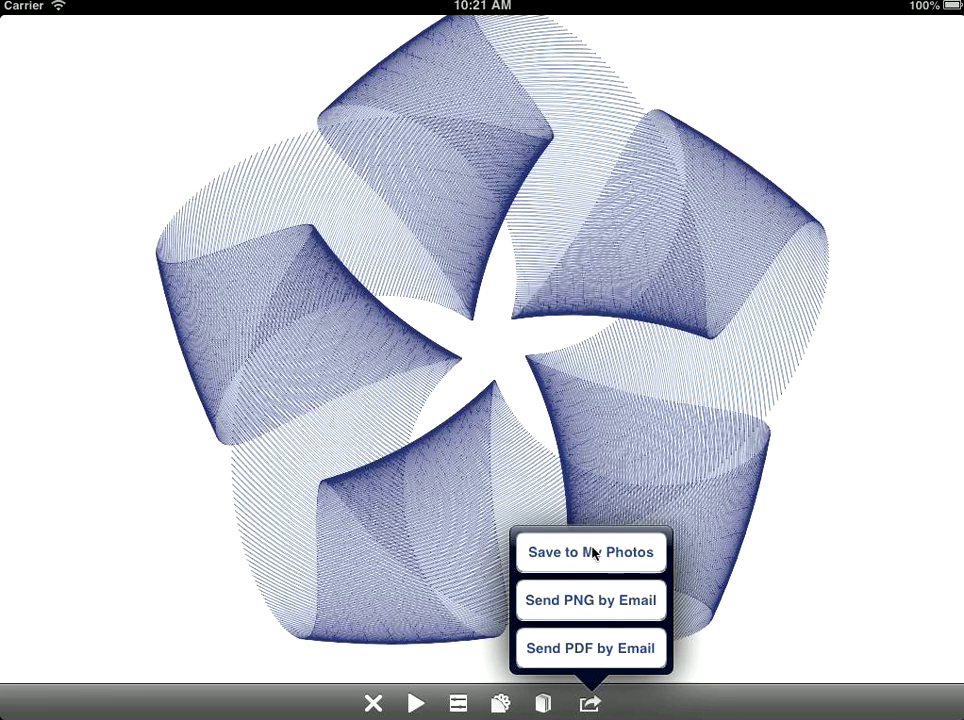
pyautogui.moveTo(624, 636)
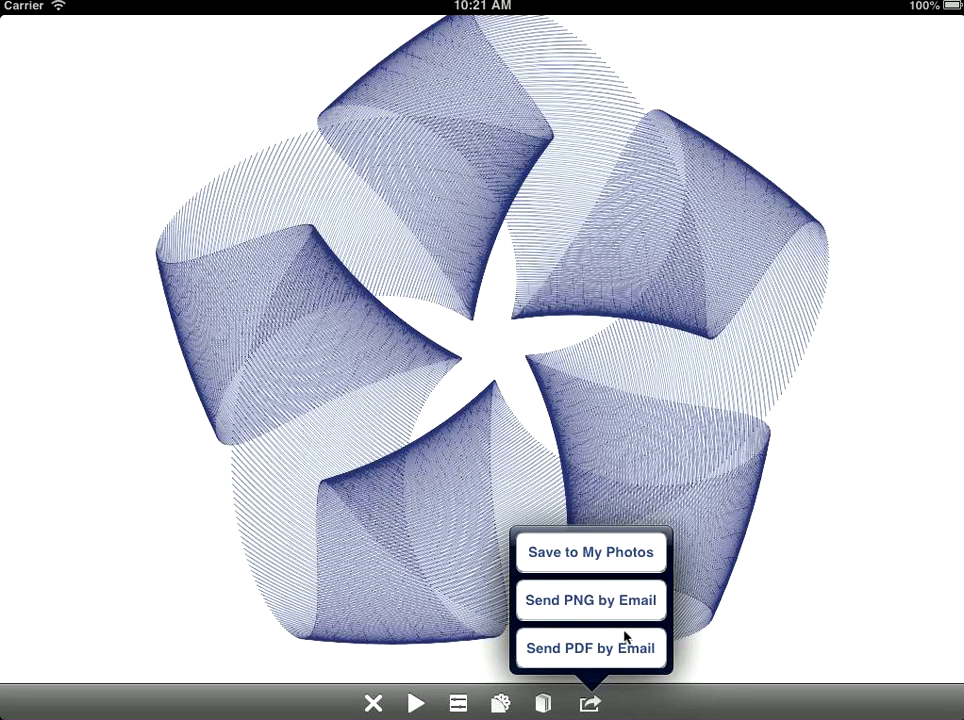
pyautogui.moveTo(592, 600)
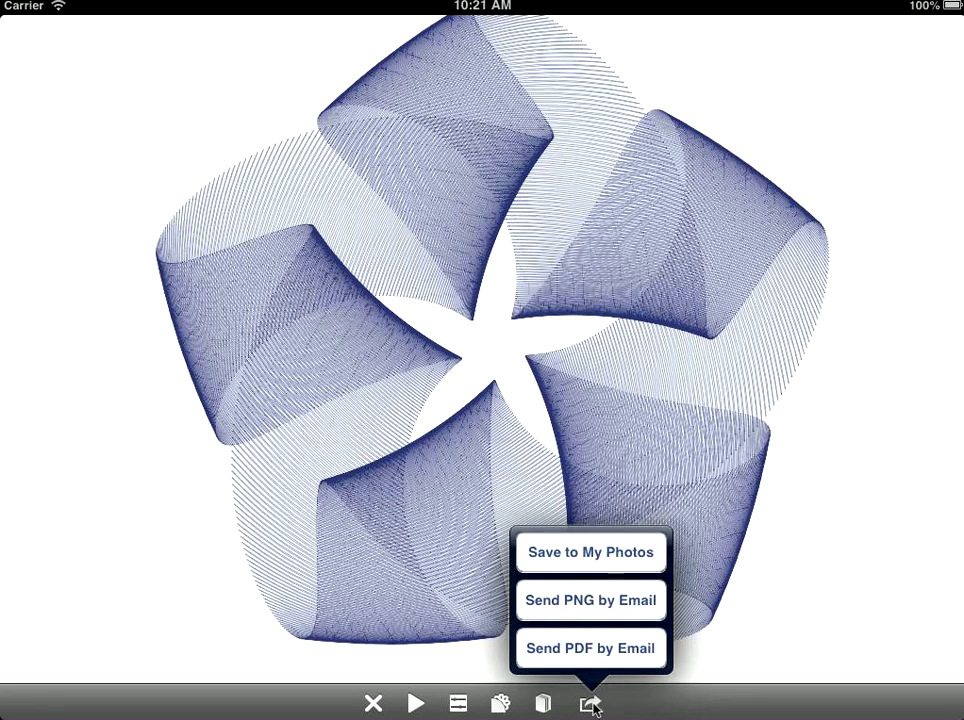
pyautogui.click(590, 704)
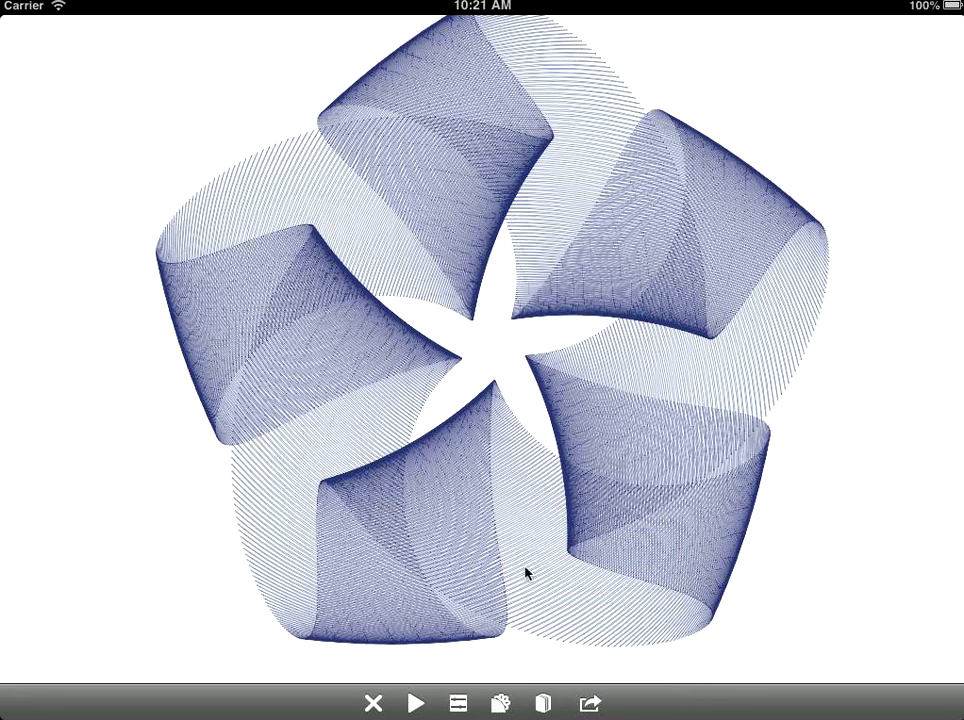